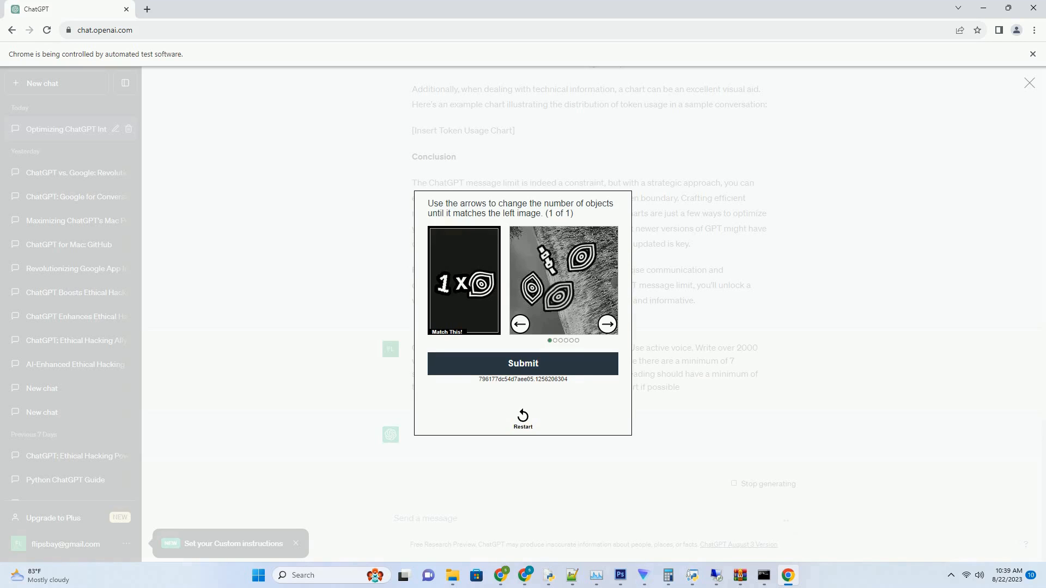
Match the puzzle's object count to the left image and submit the answer
click(606, 324)
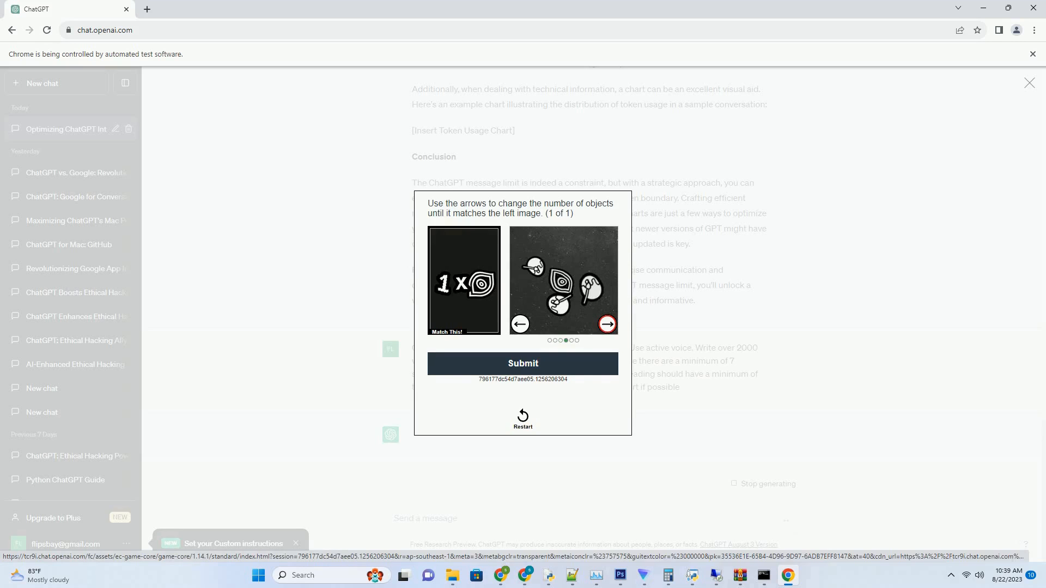
click(522, 363)
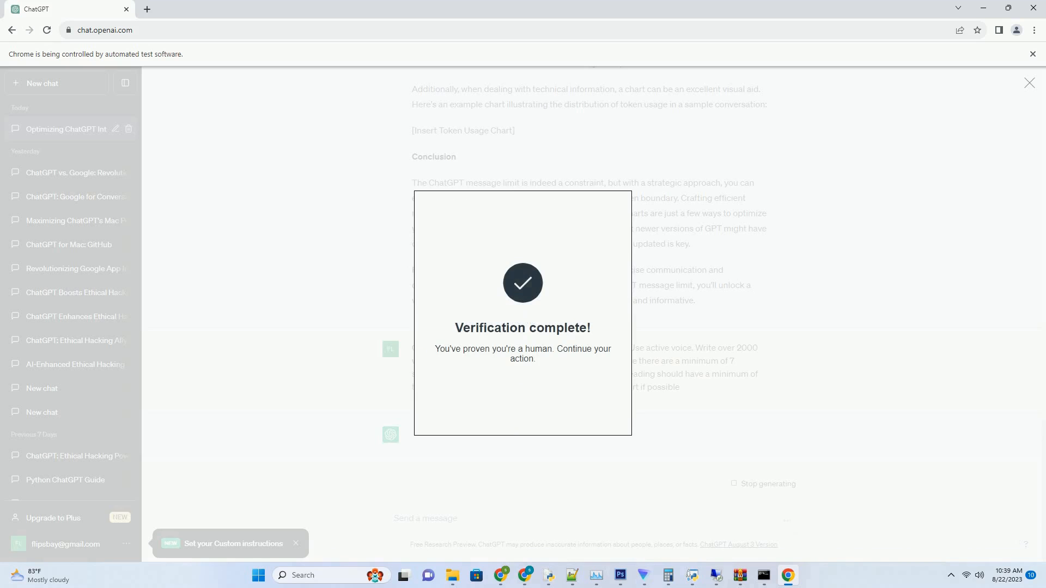
Dismiss the Verification complete popup to return to the streaming blog post
click(1030, 83)
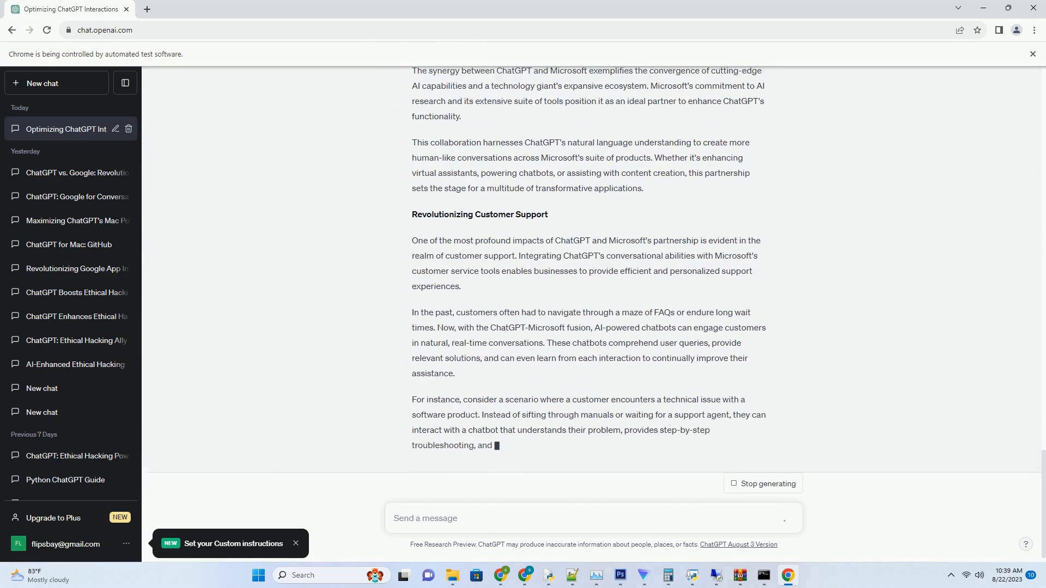
Scroll through the streaming post until the Conclusion appears, then focus the message box
scroll(down, 3)
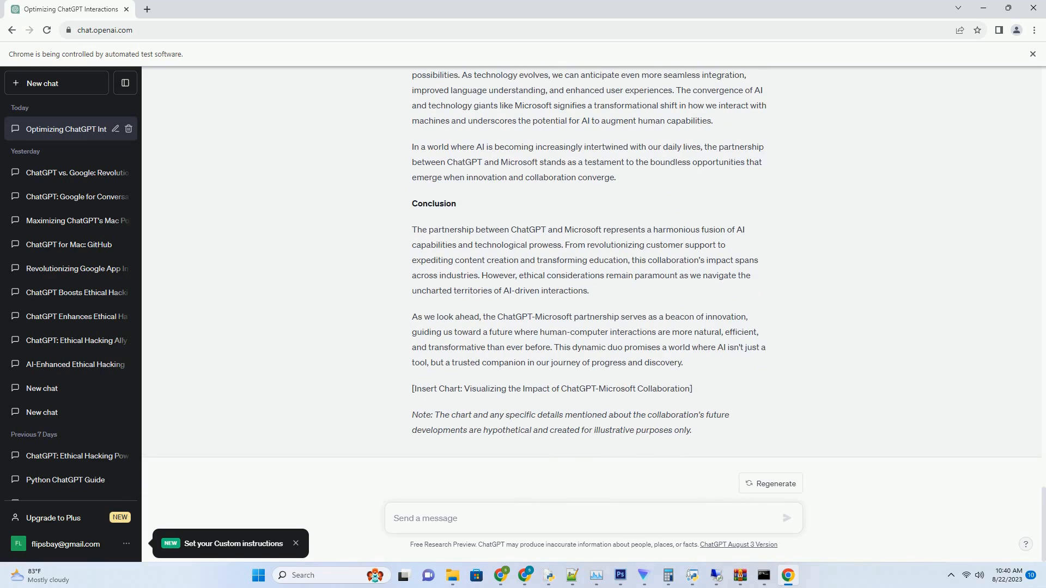
click(425, 519)
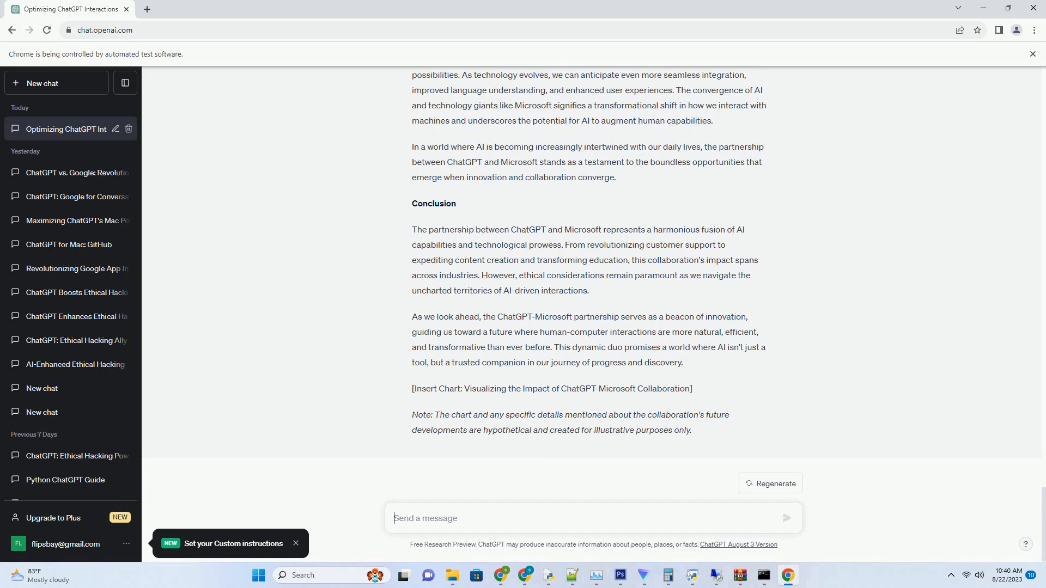